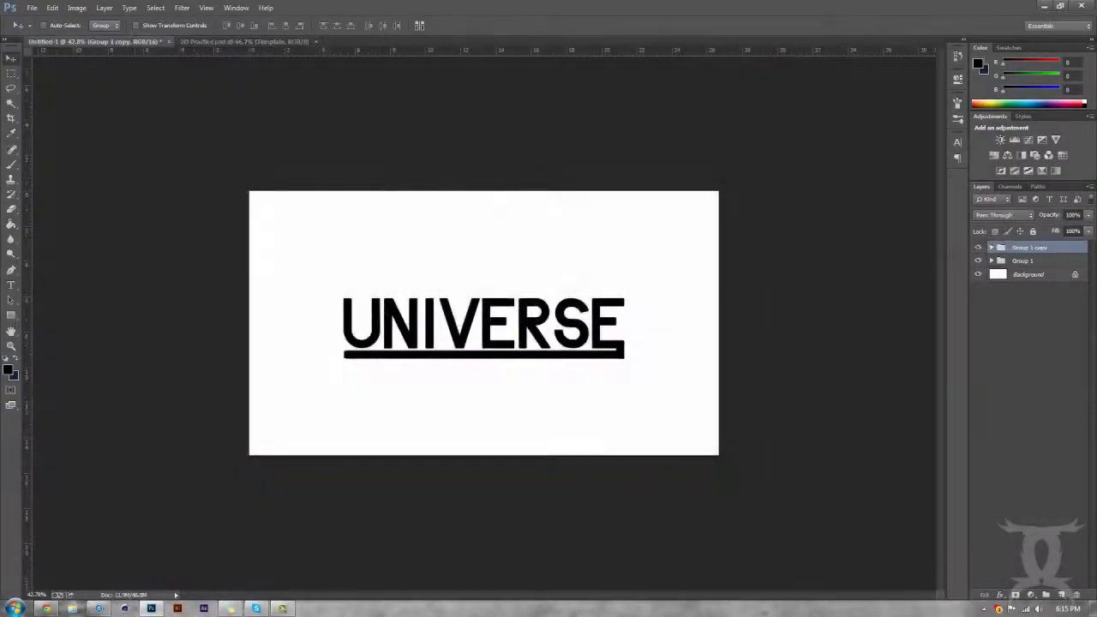
Switch to the space wallpaper document
{"action": "left_click", "coordinate": [244, 41]}
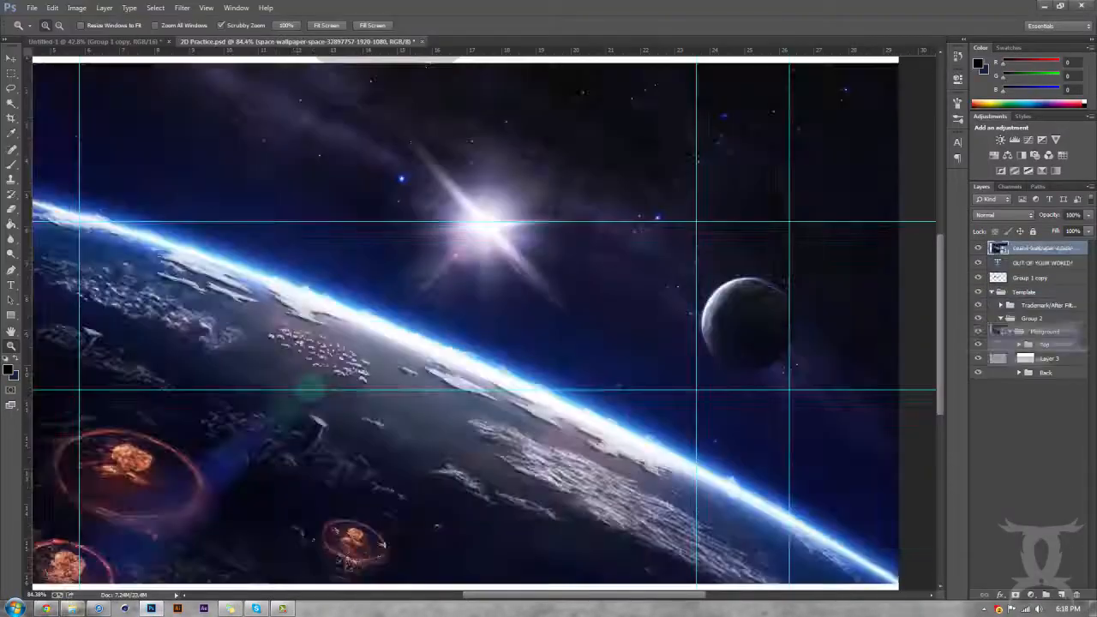
Style the UNIVERSE text with Color Overlay effects blending darkly into the space strip
{"action": "left_click", "coordinate": [254, 608]}
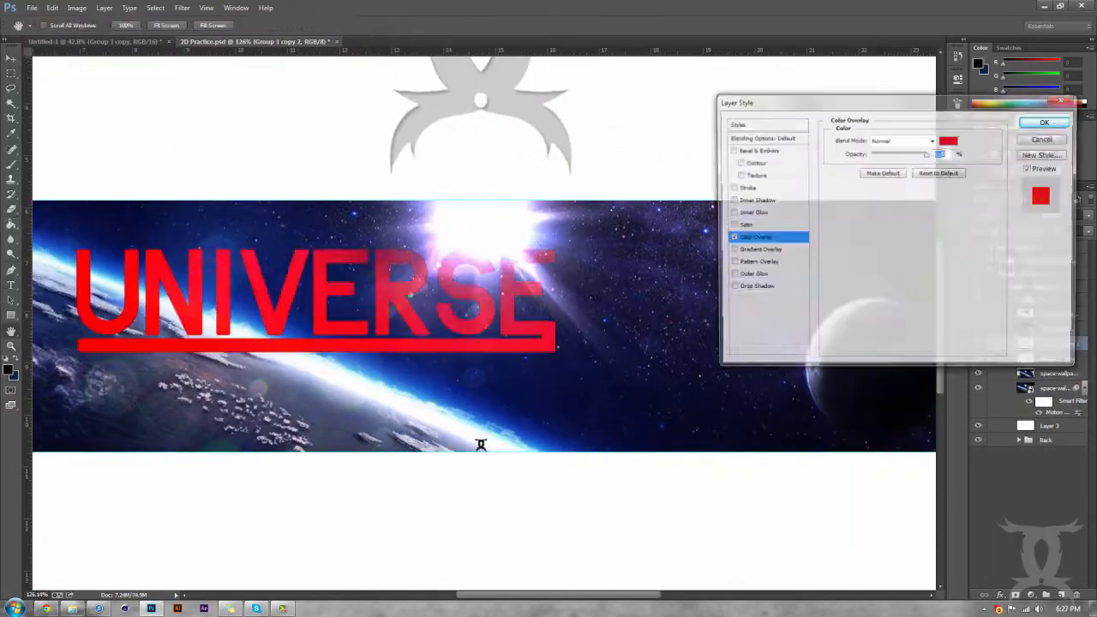
{"action": "left_click", "coordinate": [1045, 122]}
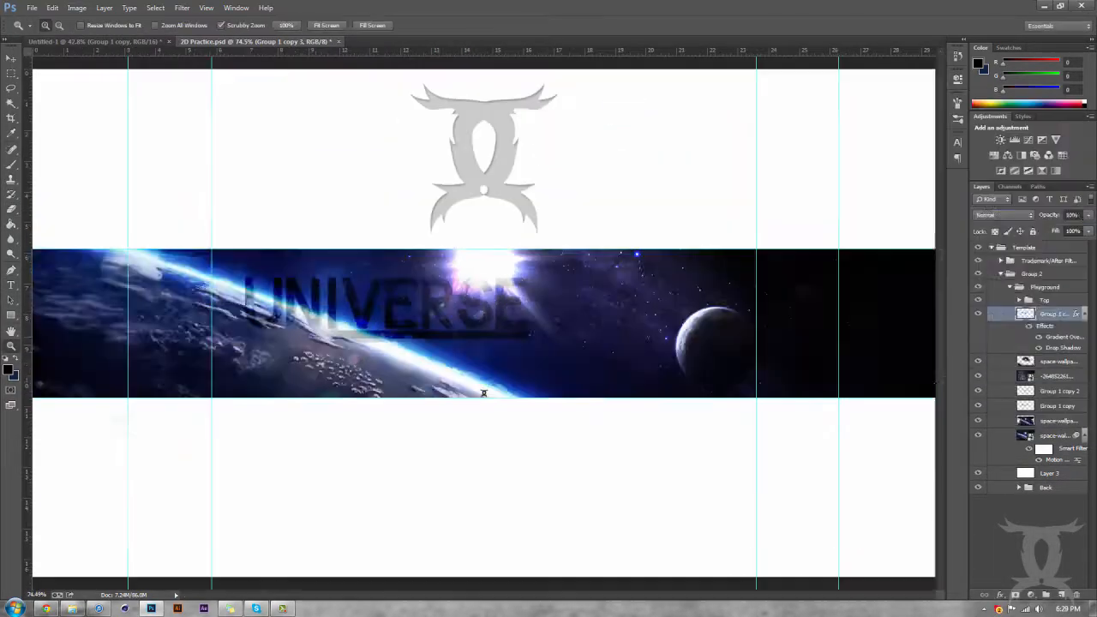
{"action": "left_click", "coordinate": [977, 141]}
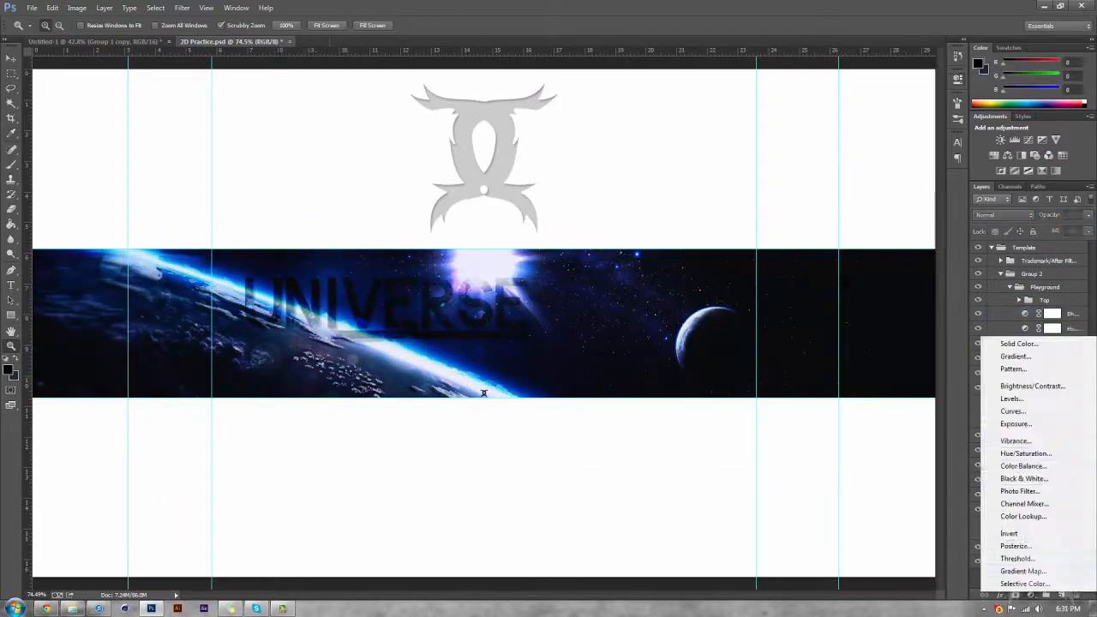